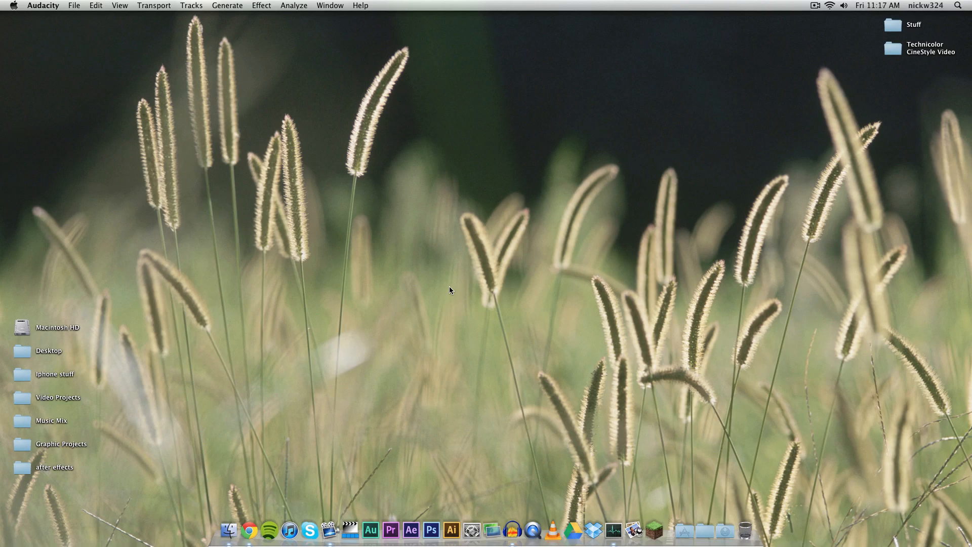
{"action": "mouse_move", "coordinate": [502, 440]}
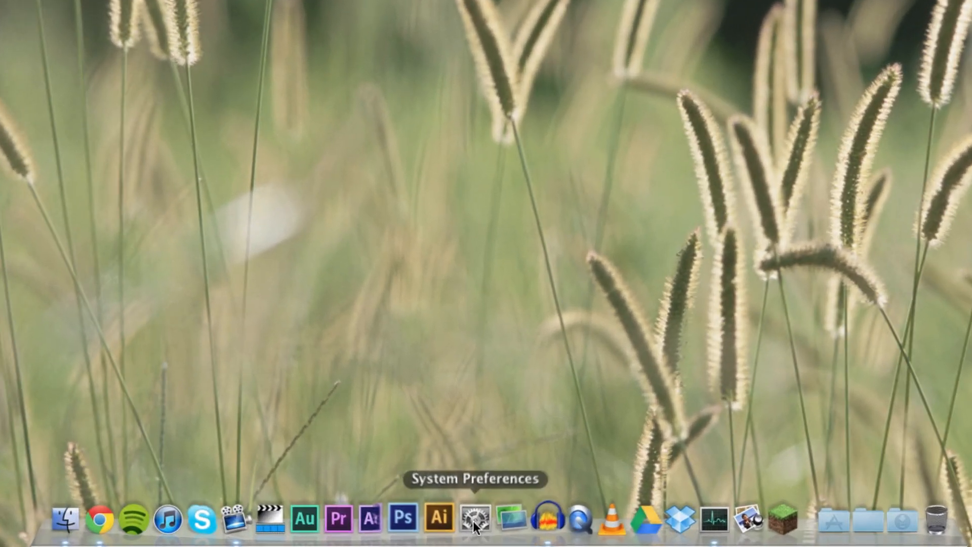
Turn on Screen Sharing in the Sharing pane, then close System Preferences
{"action": "left_click", "coordinate": [474, 516]}
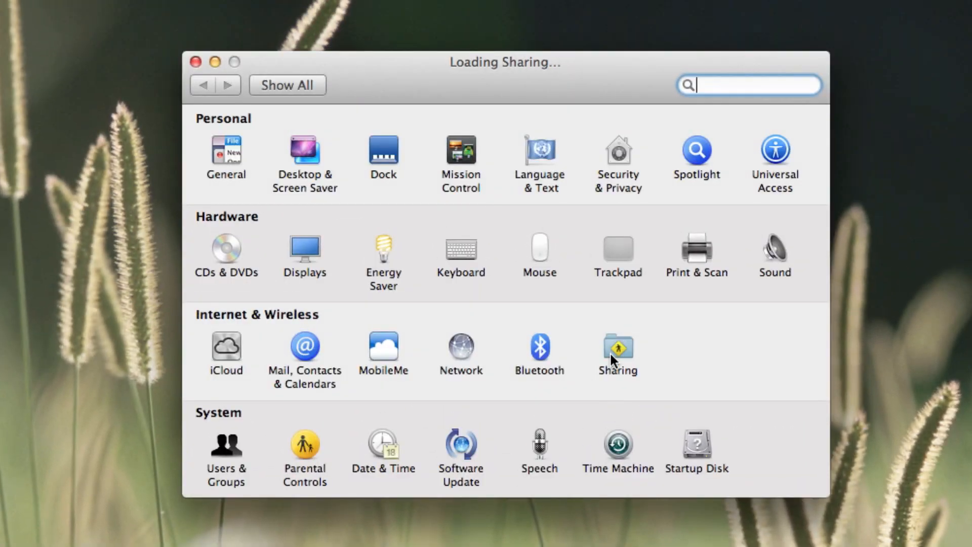
{"action": "left_click", "coordinate": [617, 345]}
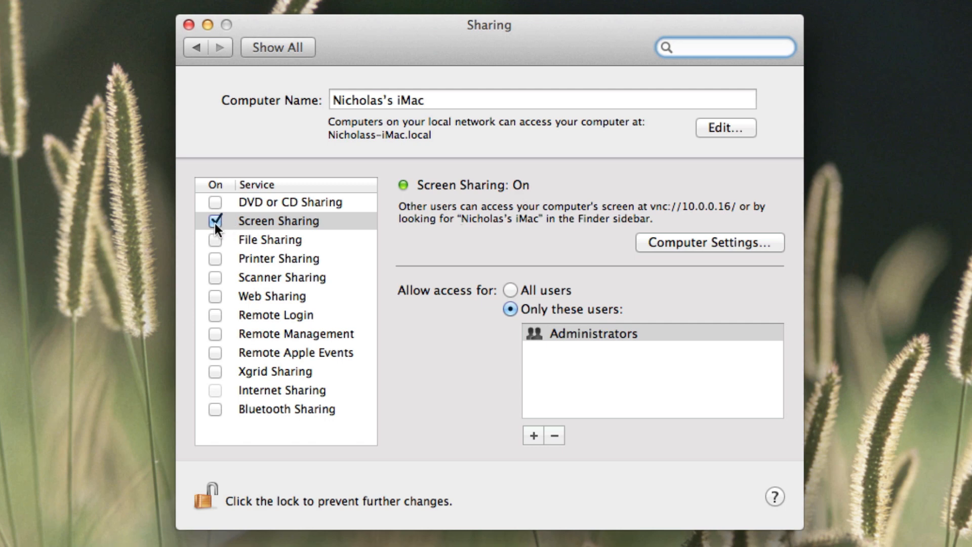
{"action": "mouse_move", "coordinate": [527, 192]}
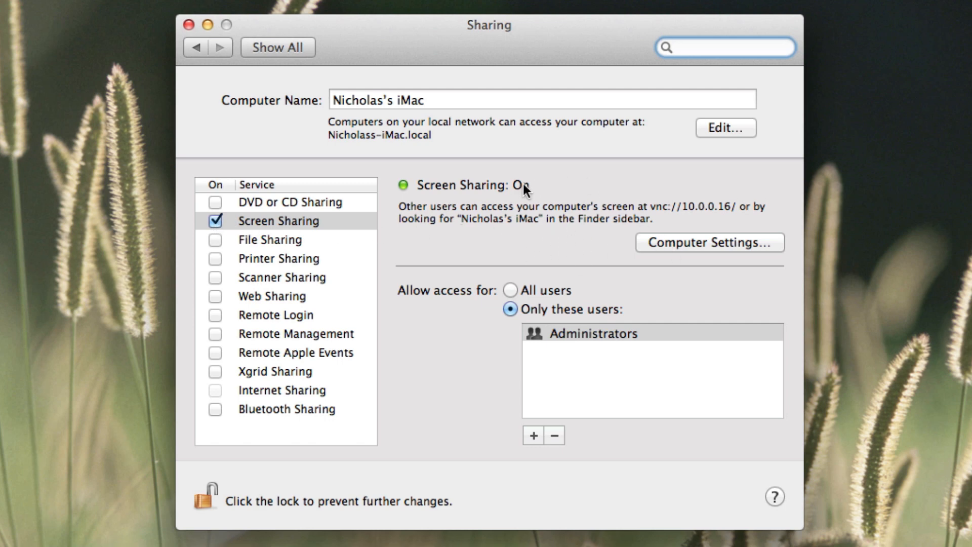
{"action": "mouse_move", "coordinate": [511, 181]}
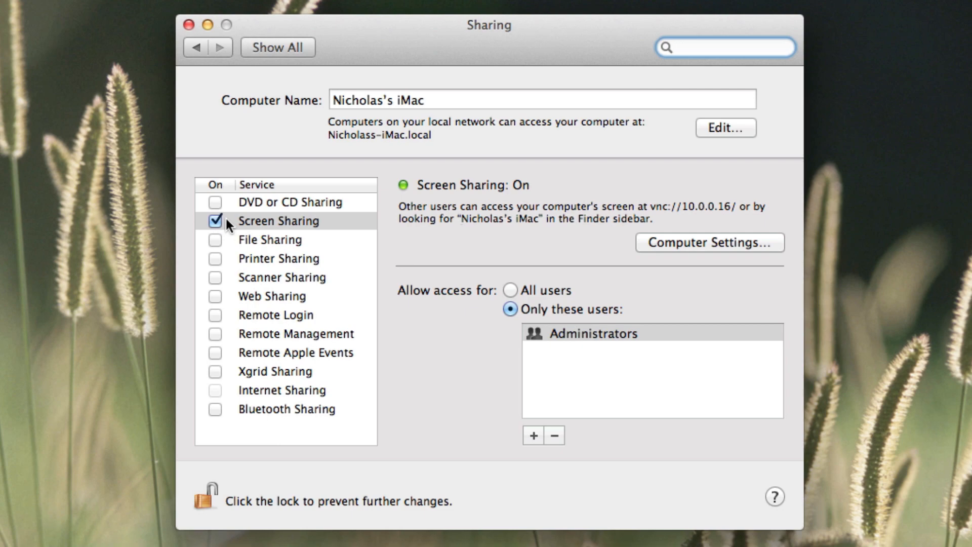
{"action": "mouse_move", "coordinate": [250, 225]}
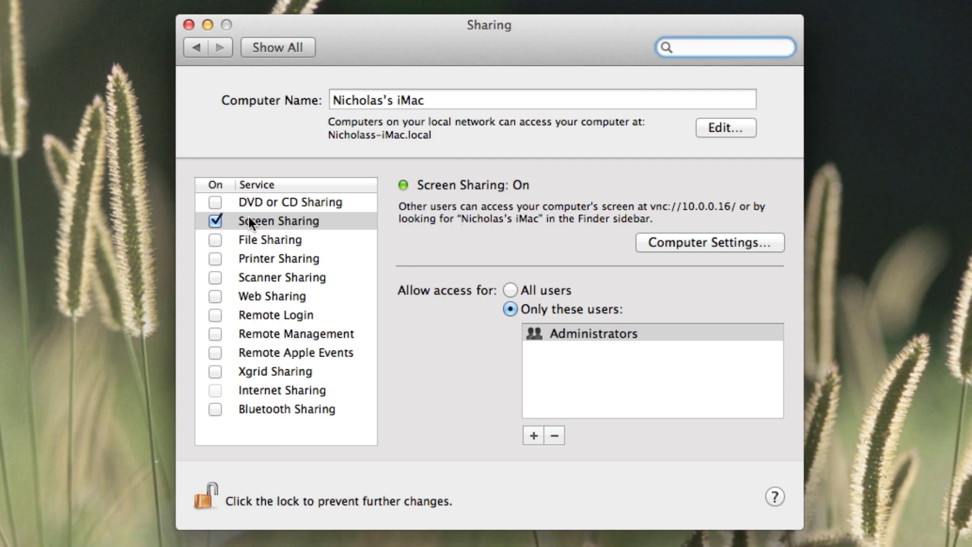
{"action": "left_click", "coordinate": [187, 24]}
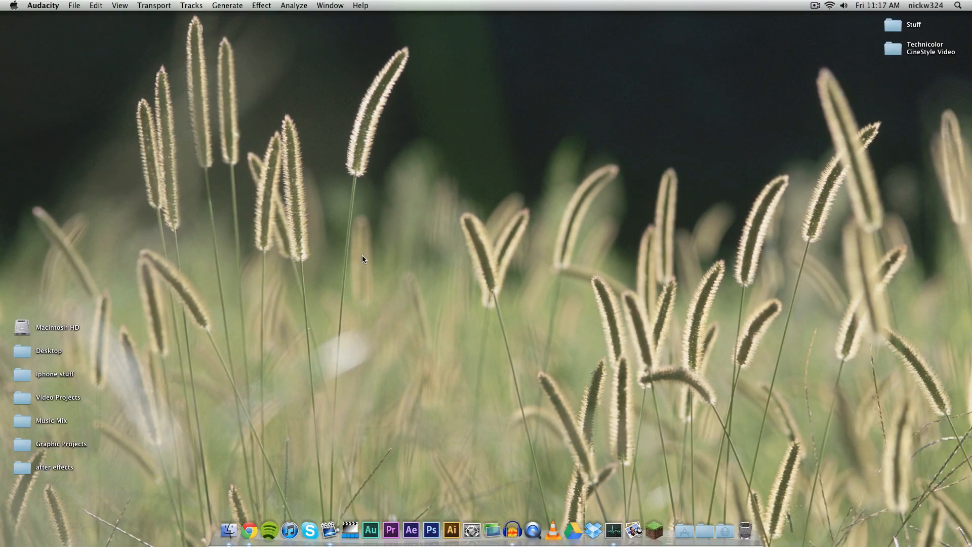
{"action": "mouse_move", "coordinate": [228, 531]}
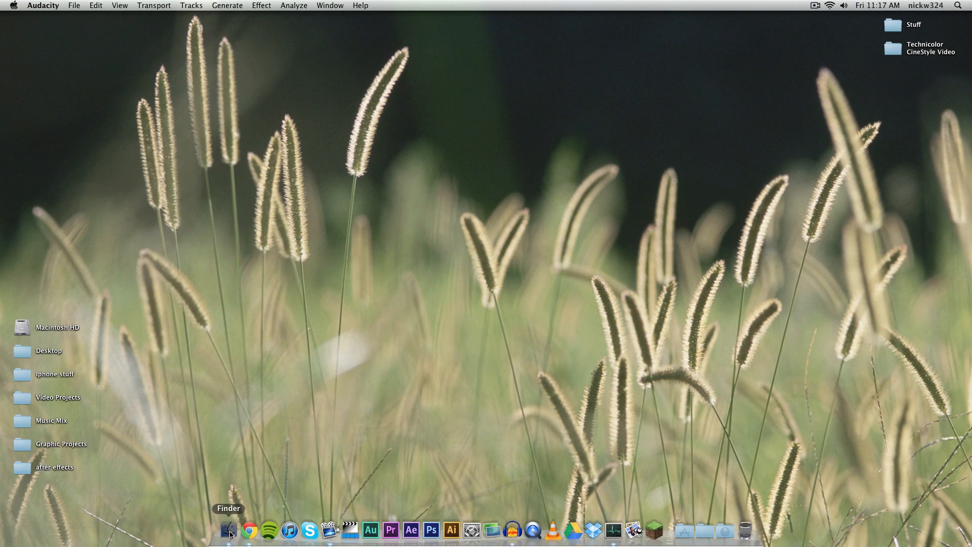
{"action": "left_click", "coordinate": [228, 530]}
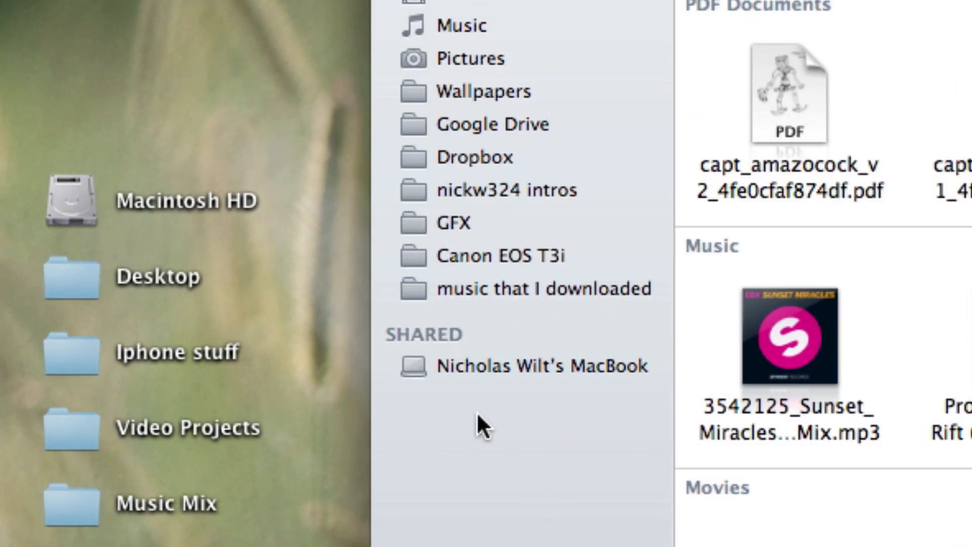
{"action": "mouse_move", "coordinate": [412, 375]}
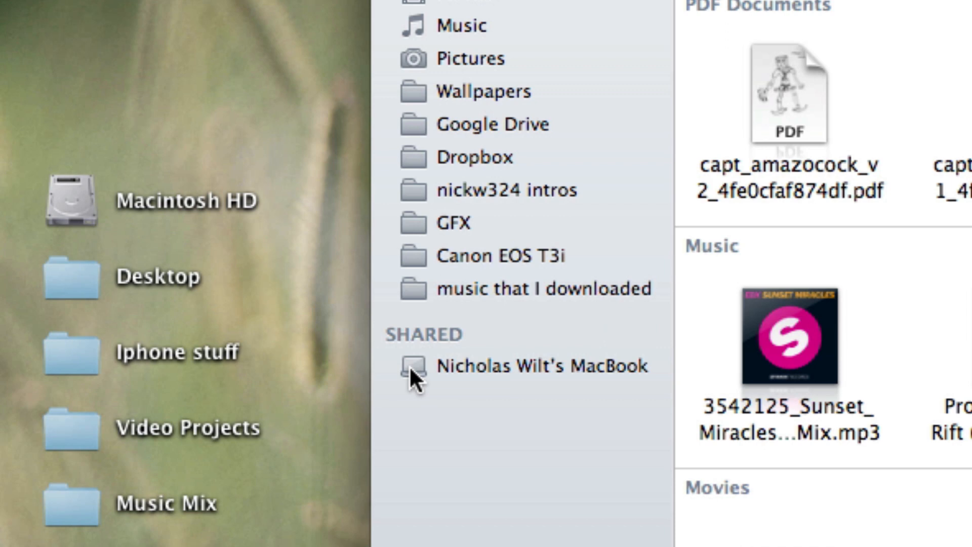
{"action": "mouse_move", "coordinate": [548, 378]}
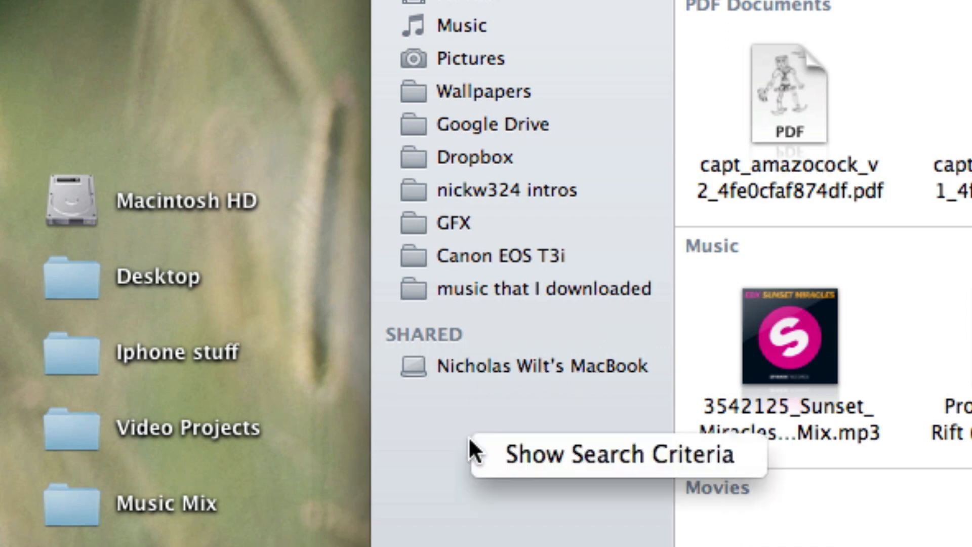
{"action": "mouse_move", "coordinate": [524, 5]}
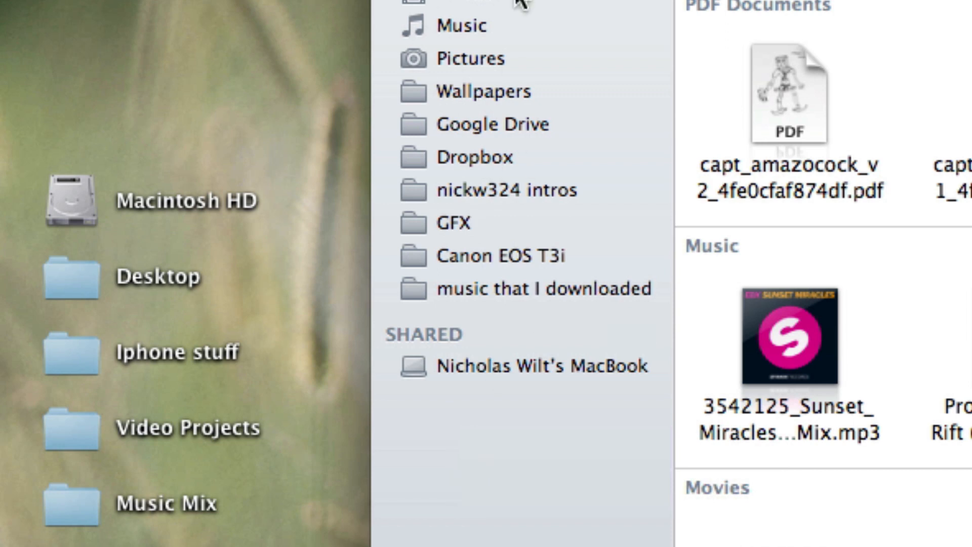
{"action": "mouse_move", "coordinate": [427, 375]}
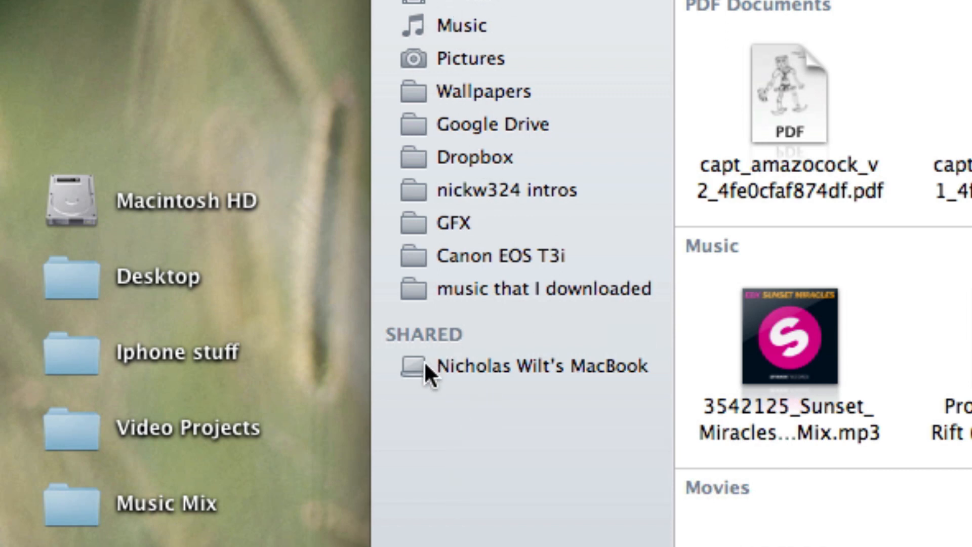
{"action": "mouse_move", "coordinate": [491, 372]}
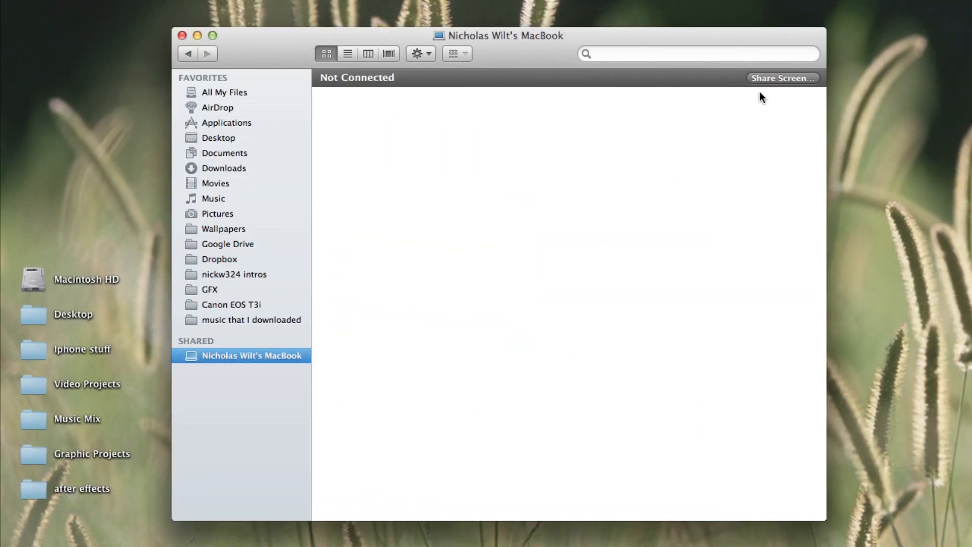
Start sharing the MacBook's screen and enlarge the Screen Sharing window
{"action": "left_click", "coordinate": [783, 78]}
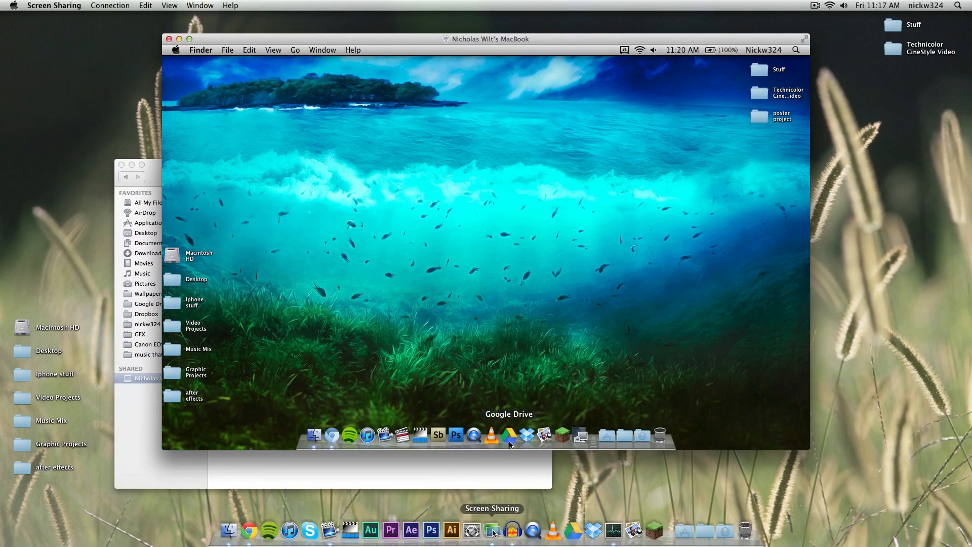
{"action": "mouse_move", "coordinate": [450, 230]}
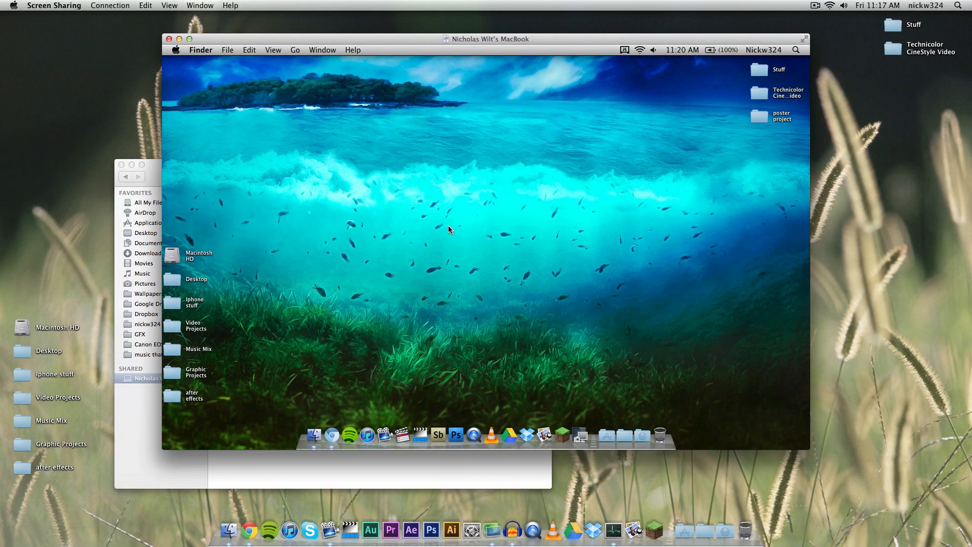
{"action": "mouse_move", "coordinate": [455, 220]}
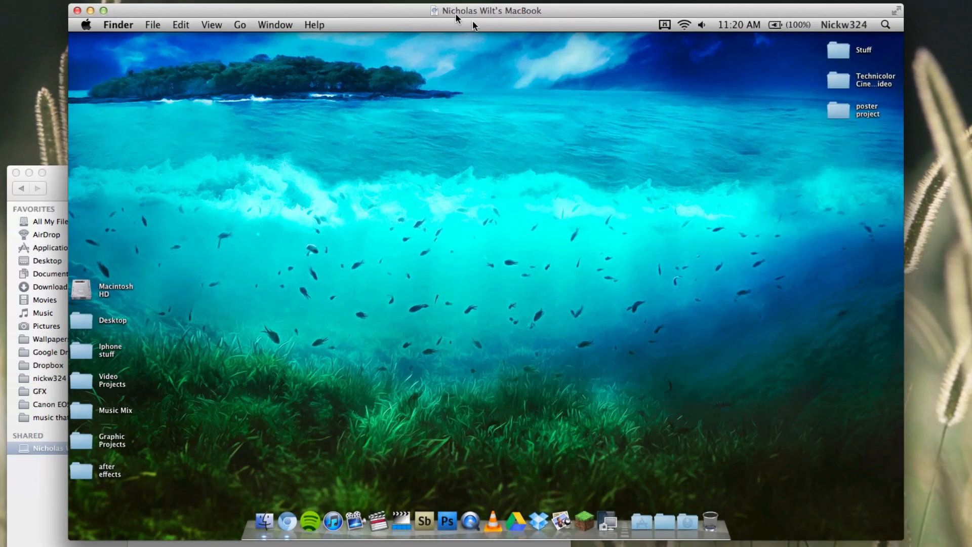
{"action": "mouse_move", "coordinate": [424, 237]}
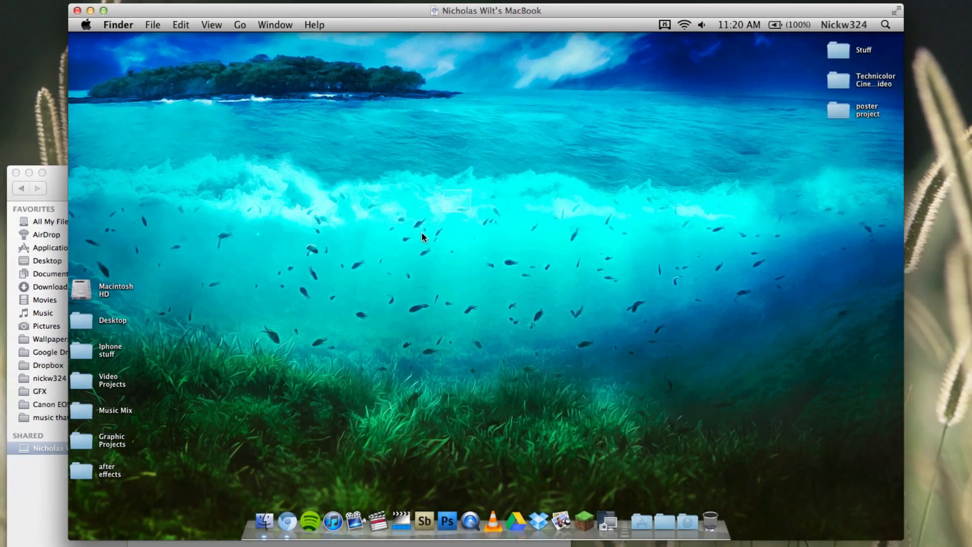
{"action": "mouse_move", "coordinate": [263, 520]}
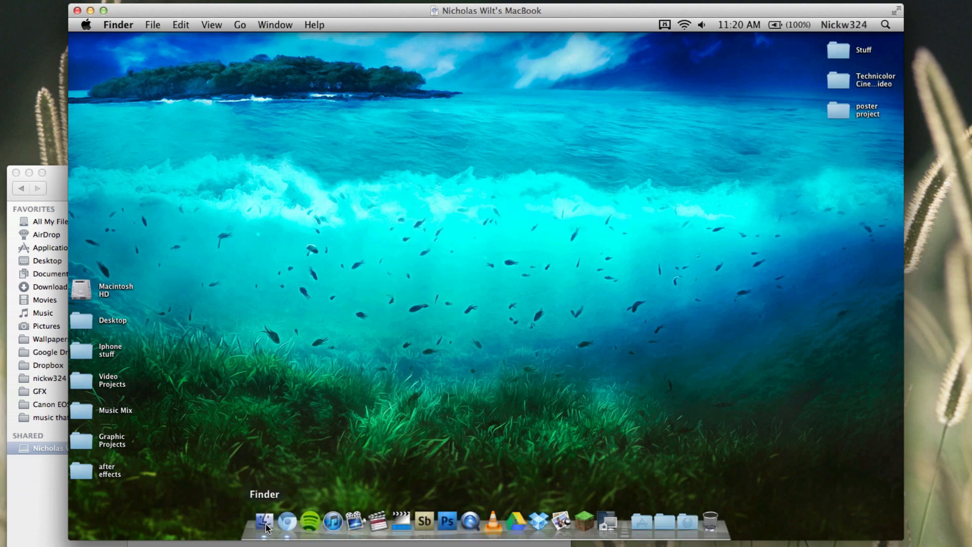
{"action": "left_click", "coordinate": [264, 521]}
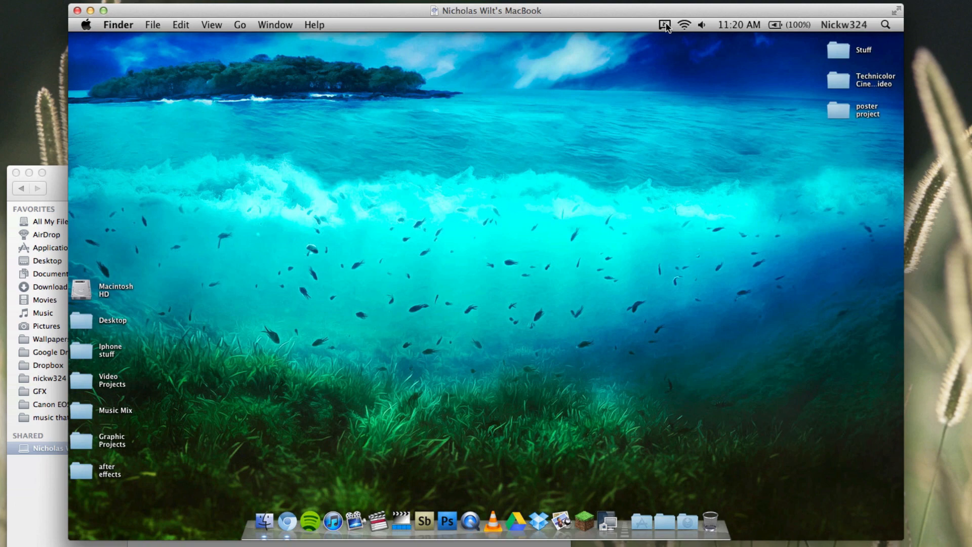
{"action": "left_click", "coordinate": [665, 25]}
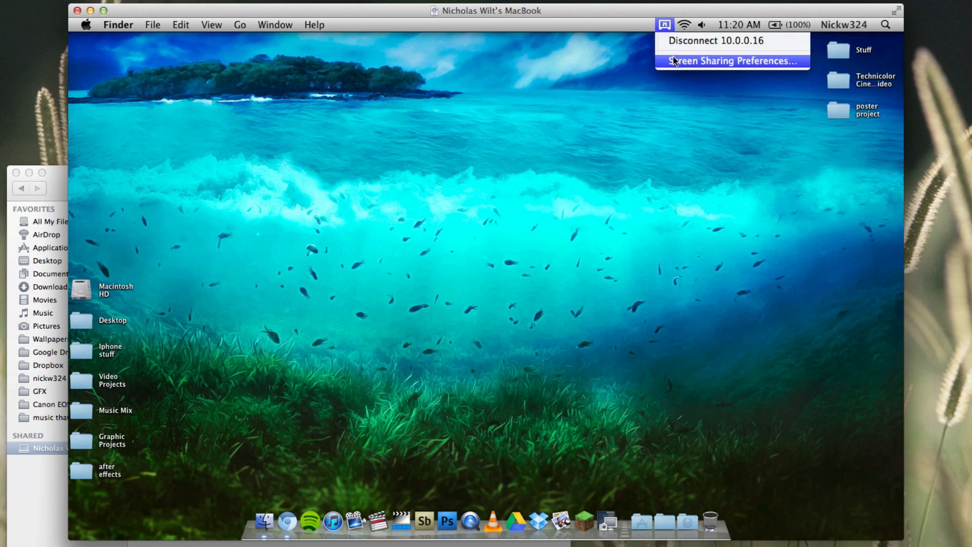
{"action": "left_click", "coordinate": [731, 61]}
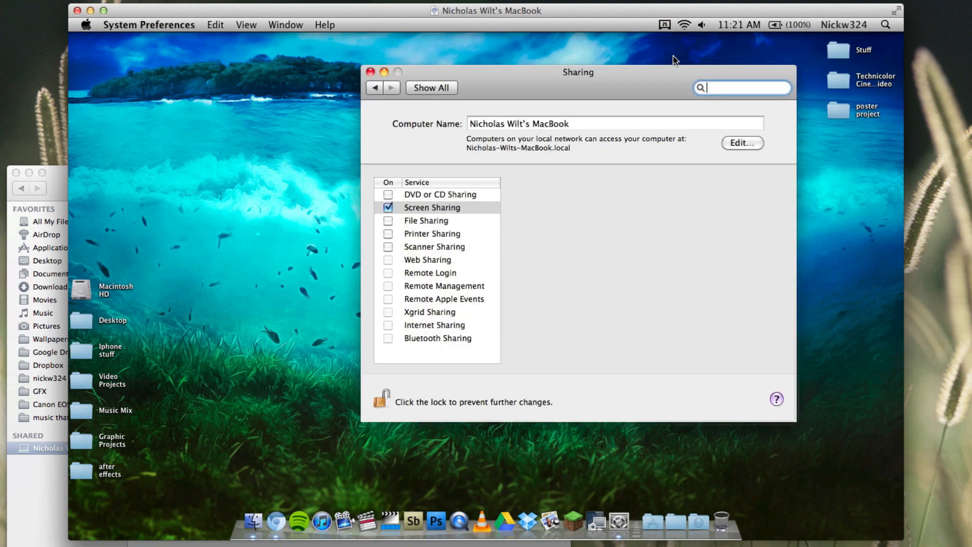
{"action": "left_click", "coordinate": [433, 206]}
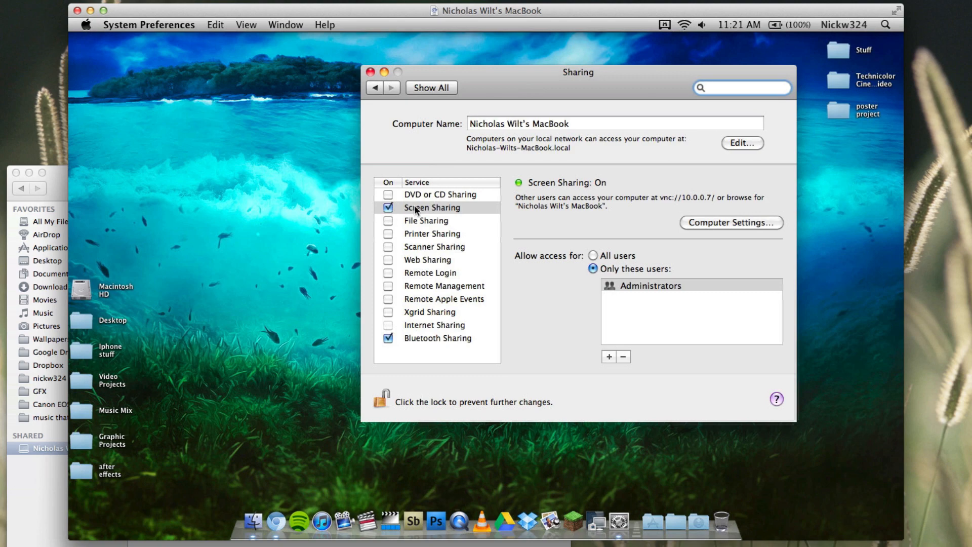
{"action": "mouse_move", "coordinate": [383, 82]}
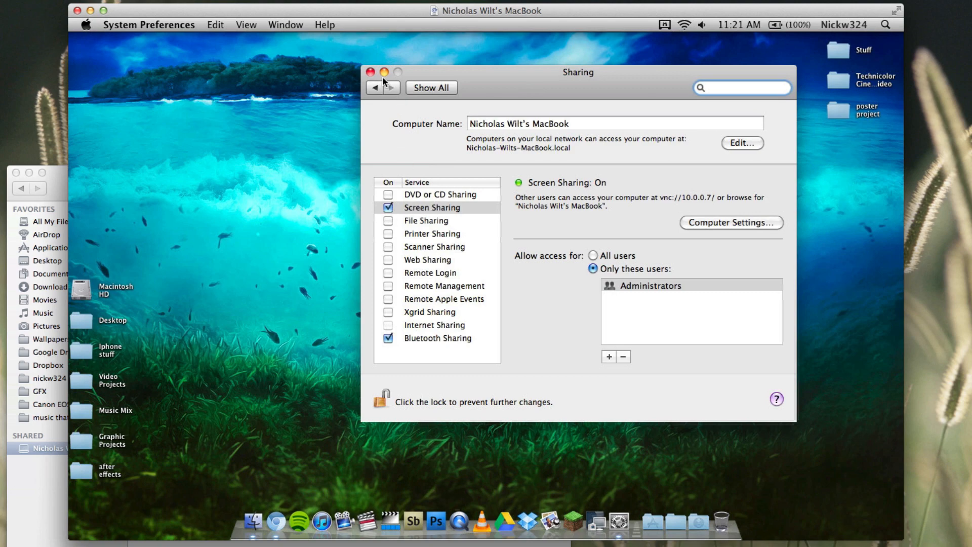
{"action": "left_click", "coordinate": [370, 72]}
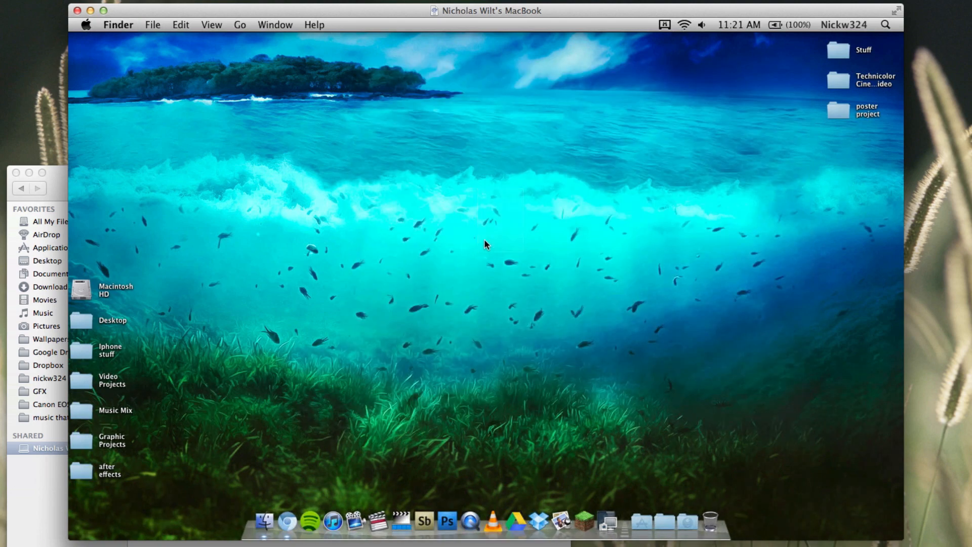
{"action": "mouse_move", "coordinate": [456, 207]}
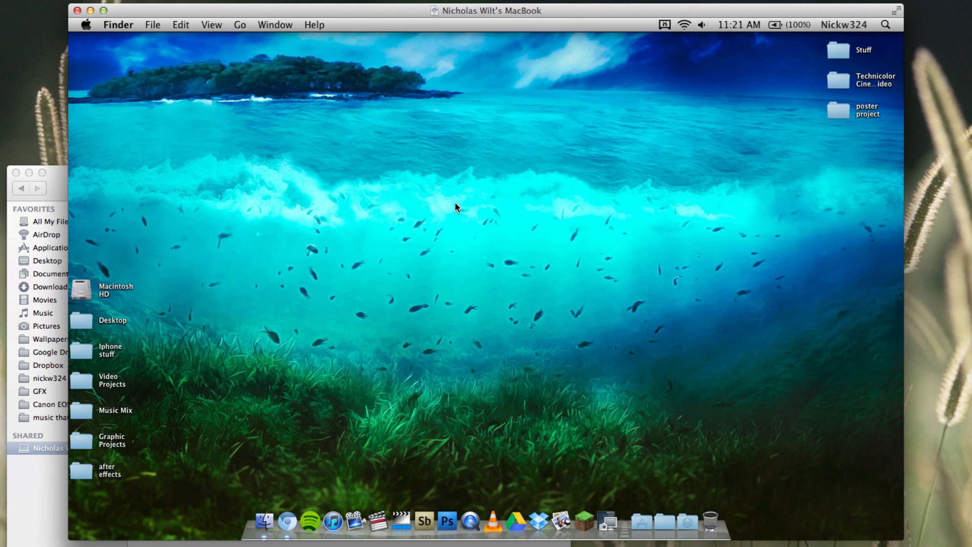
{"action": "mouse_move", "coordinate": [400, 247]}
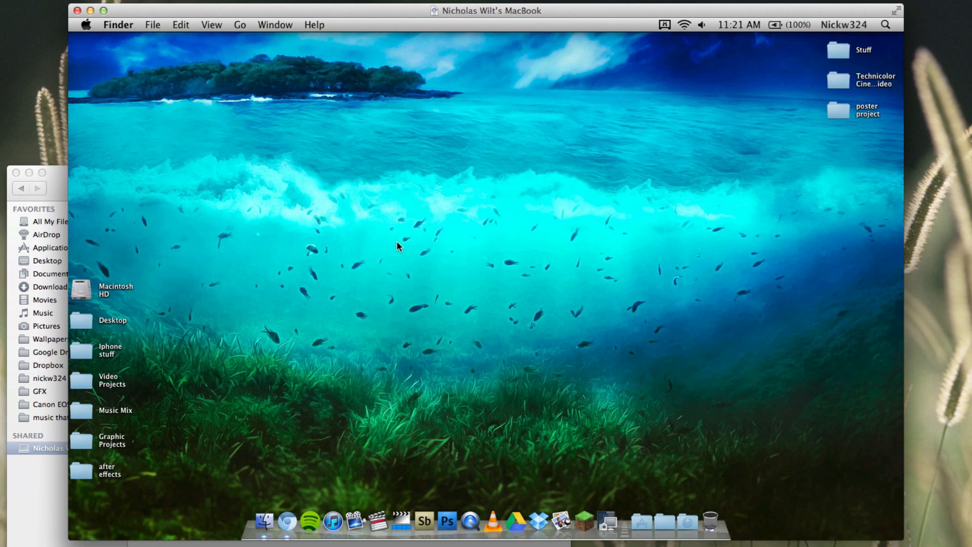
{"action": "mouse_move", "coordinate": [476, 222]}
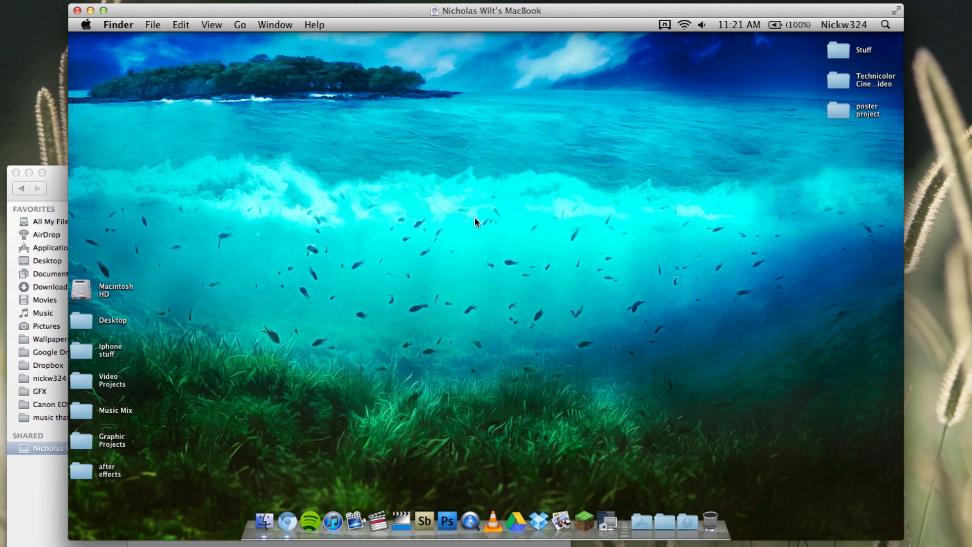
{"action": "mouse_move", "coordinate": [468, 226]}
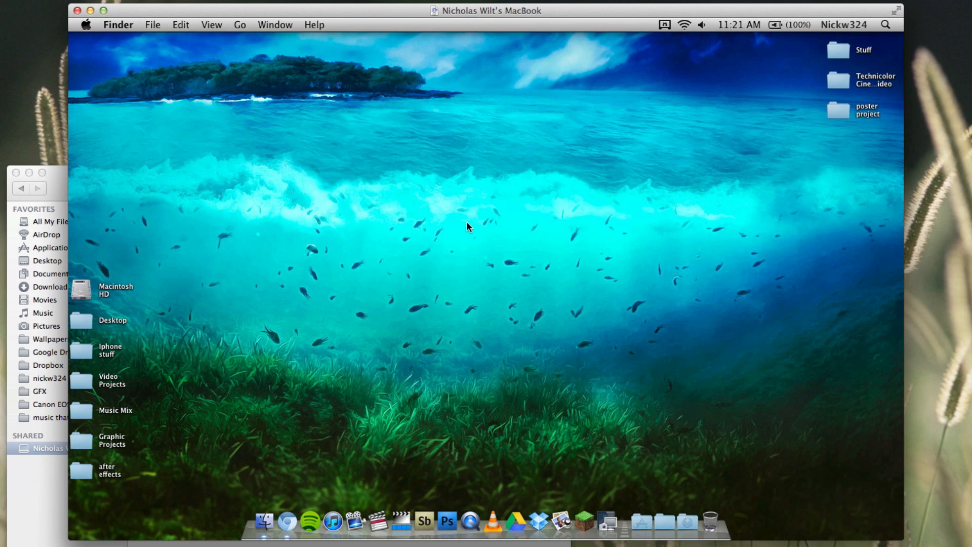
{"action": "mouse_move", "coordinate": [457, 230]}
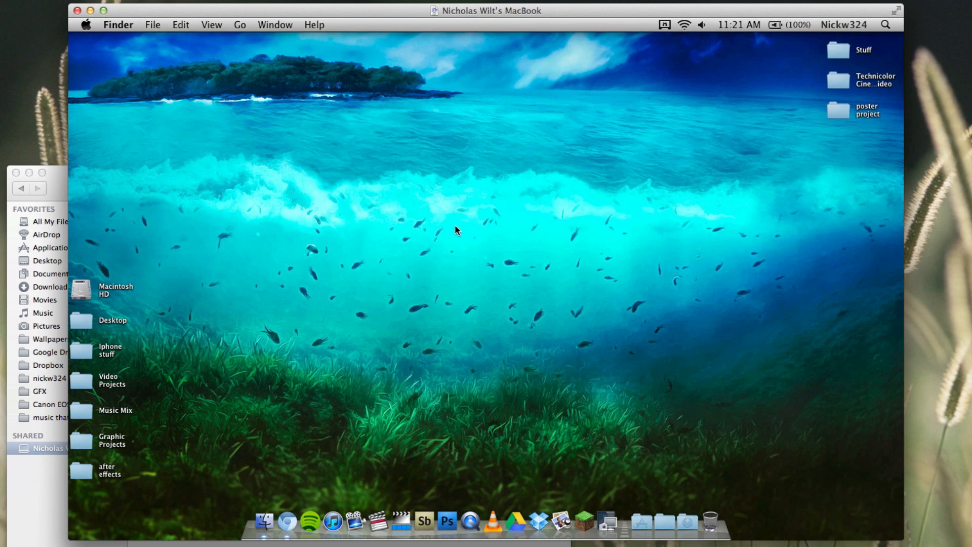
{"action": "mouse_move", "coordinate": [471, 205]}
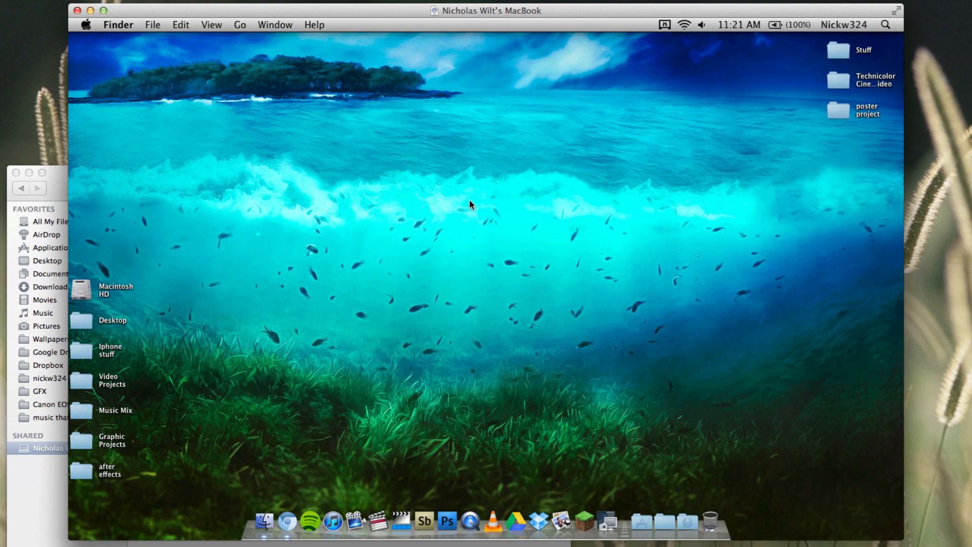
{"action": "mouse_move", "coordinate": [471, 198]}
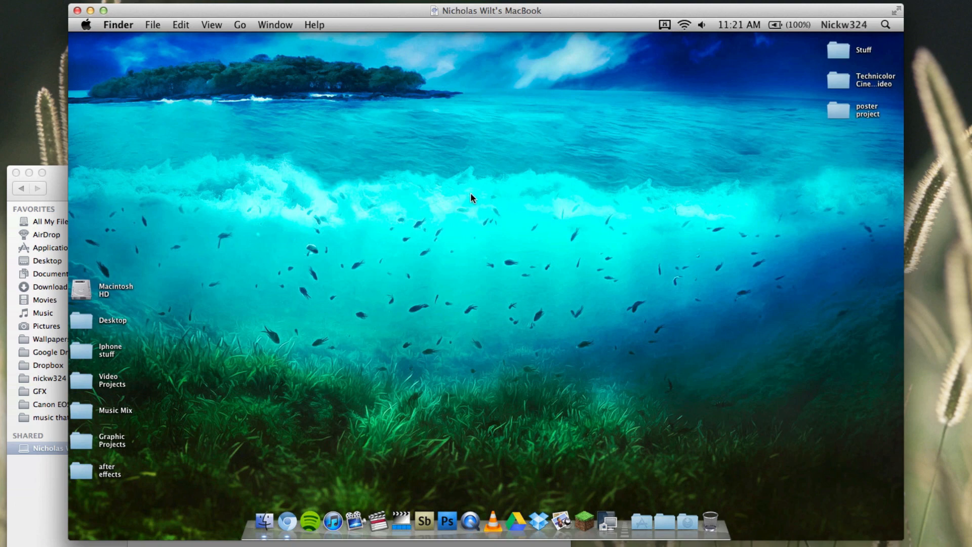
{"action": "mouse_move", "coordinate": [375, 119]}
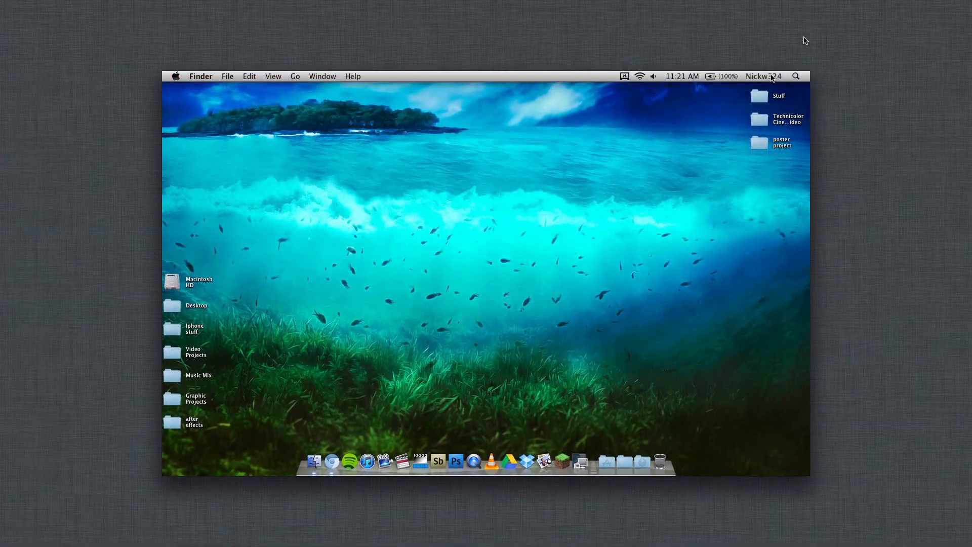
{"action": "mouse_move", "coordinate": [582, 195]}
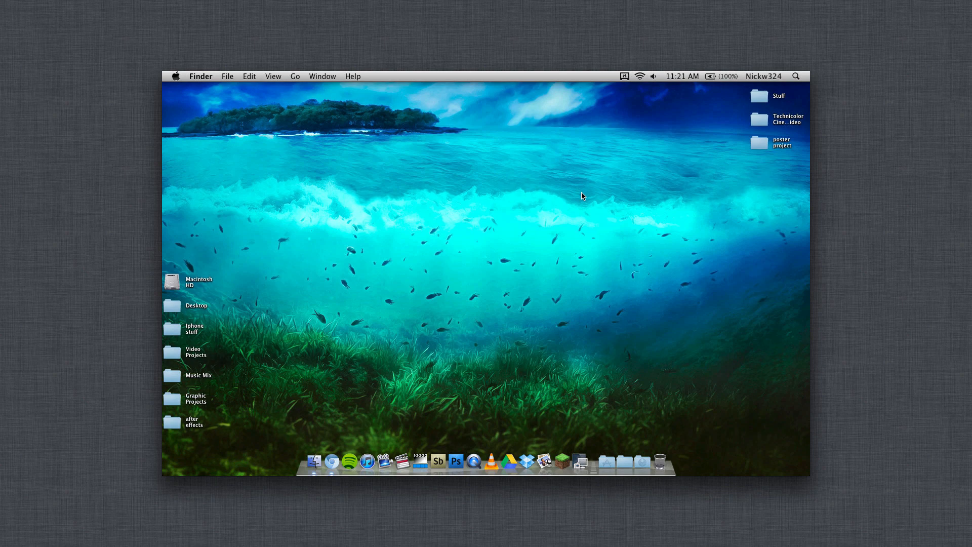
{"action": "mouse_move", "coordinate": [314, 461]}
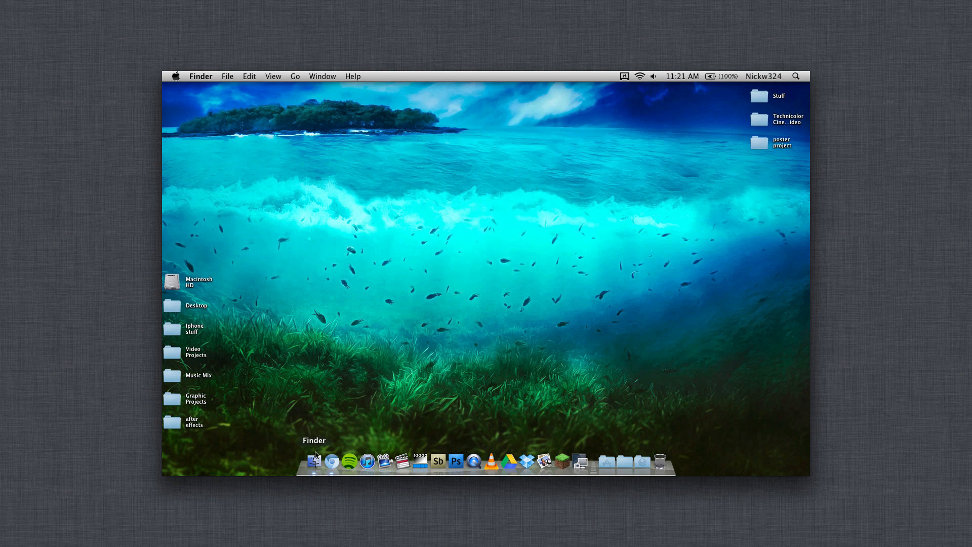
Bring up a Finder window on the MacBook's desktop through the remote Dock
{"action": "left_click", "coordinate": [314, 462]}
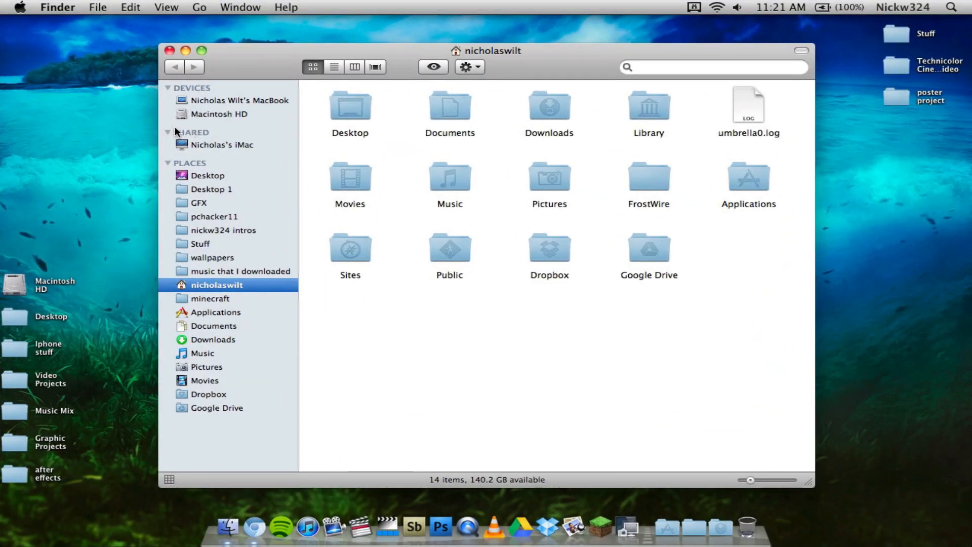
Select Nicholas's iMac under Shared in the MacBook's Finder, showing it as not connected
{"action": "left_click", "coordinate": [223, 145]}
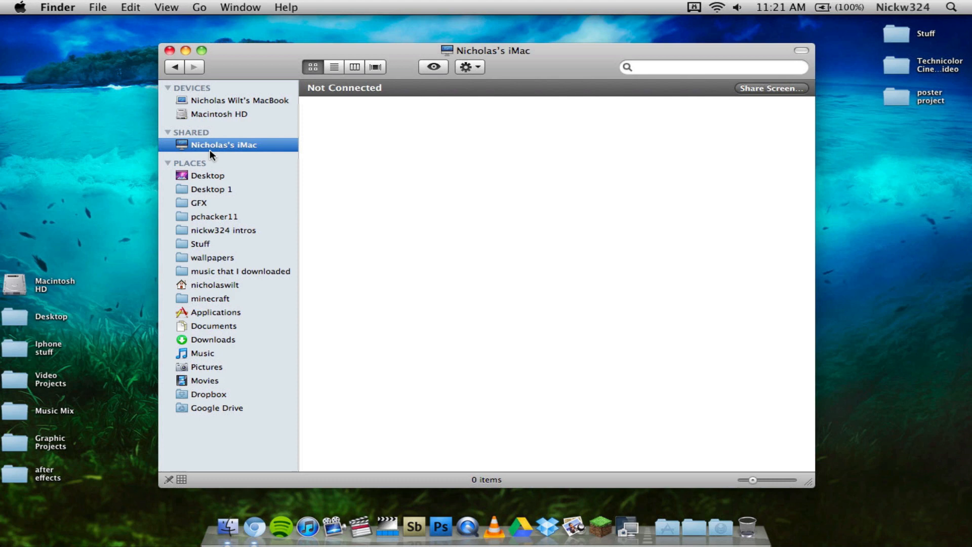
{"action": "mouse_move", "coordinate": [766, 148]}
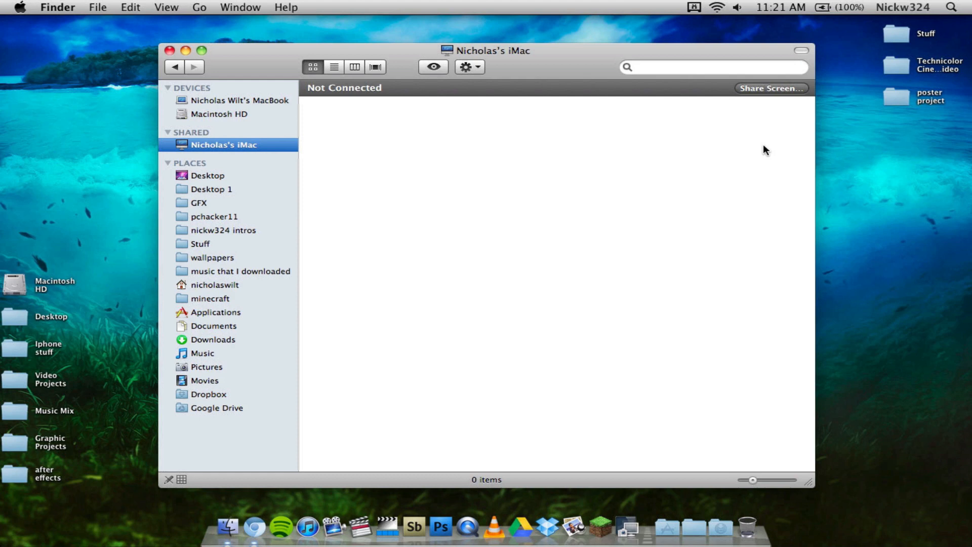
{"action": "mouse_move", "coordinate": [245, 144]}
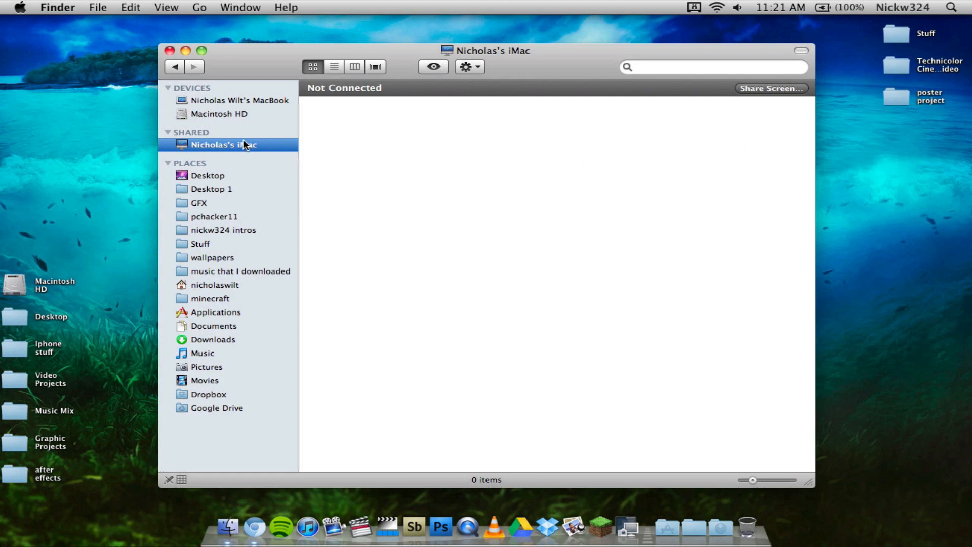
{"action": "mouse_move", "coordinate": [205, 119]}
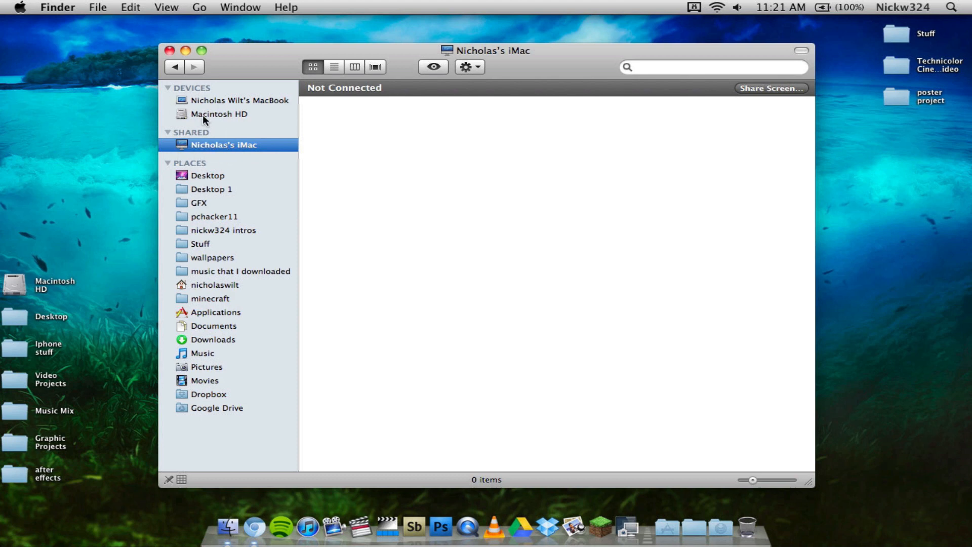
{"action": "mouse_move", "coordinate": [173, 137]}
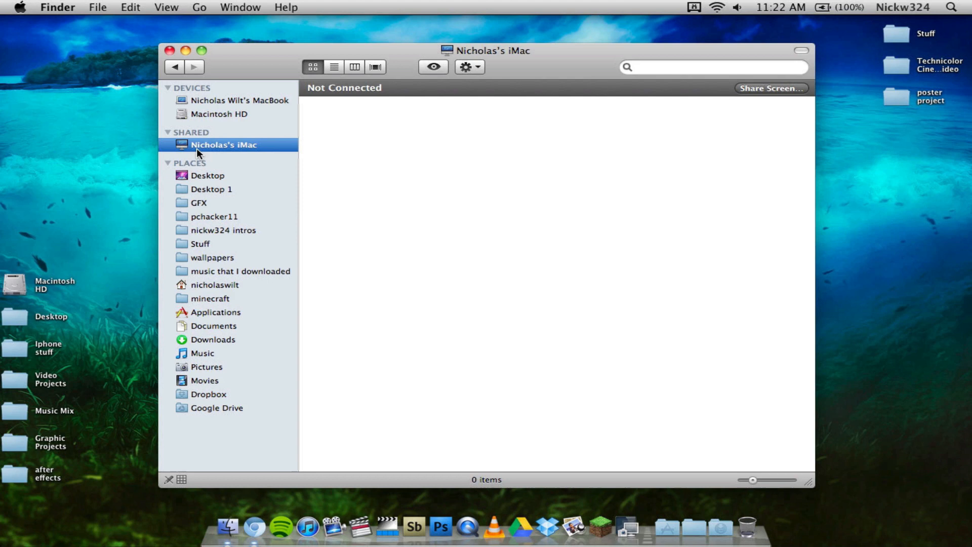
{"action": "mouse_move", "coordinate": [214, 99]}
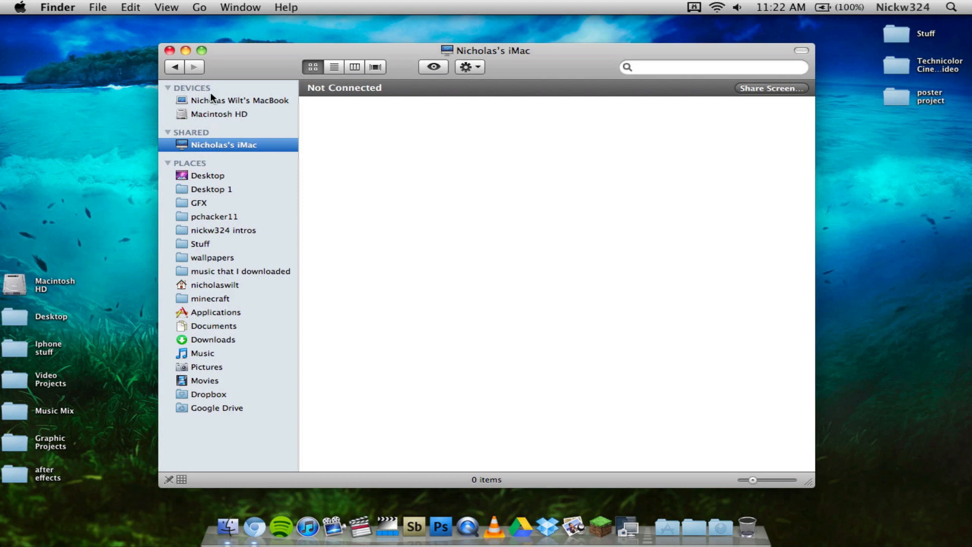
{"action": "mouse_move", "coordinate": [261, 74]}
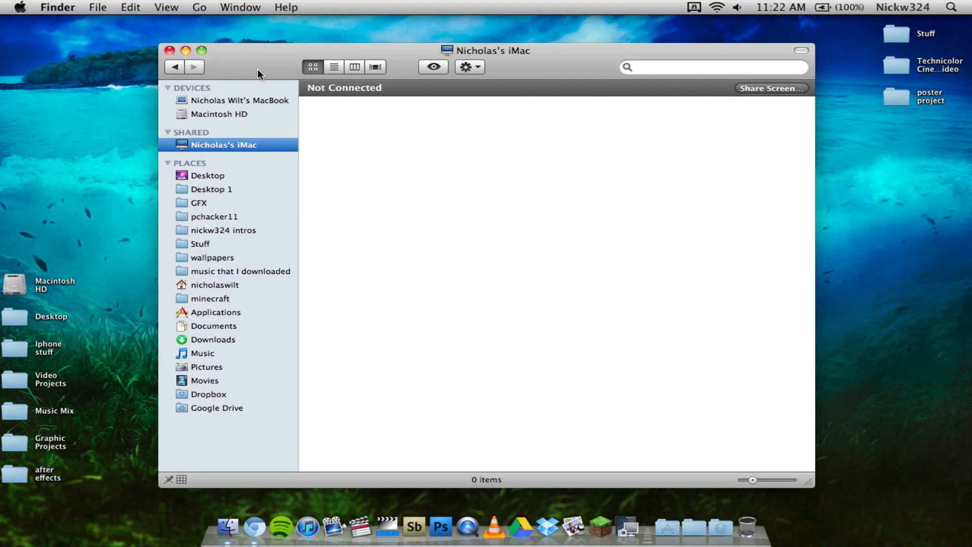
{"action": "mouse_move", "coordinate": [167, 50]}
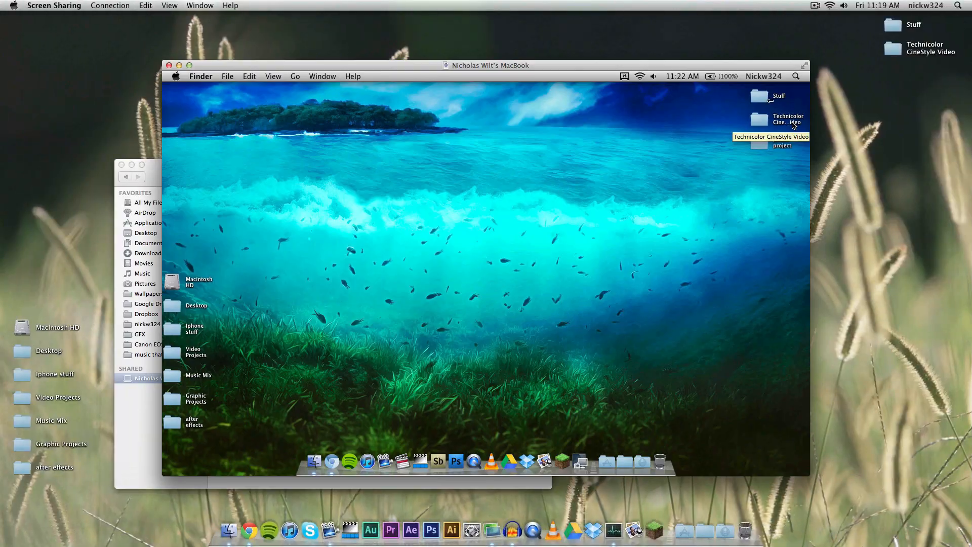
{"action": "mouse_move", "coordinate": [612, 145]}
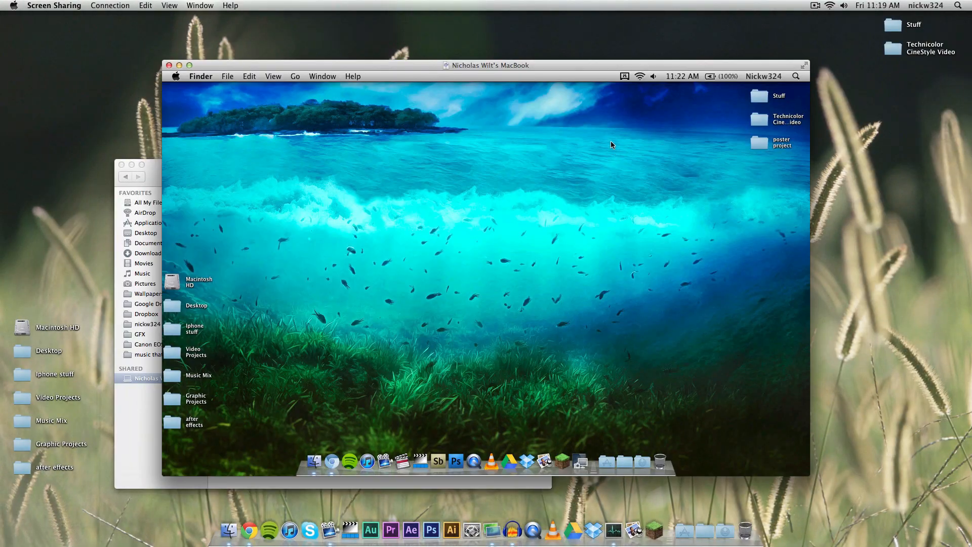
{"action": "mouse_move", "coordinate": [425, 150]}
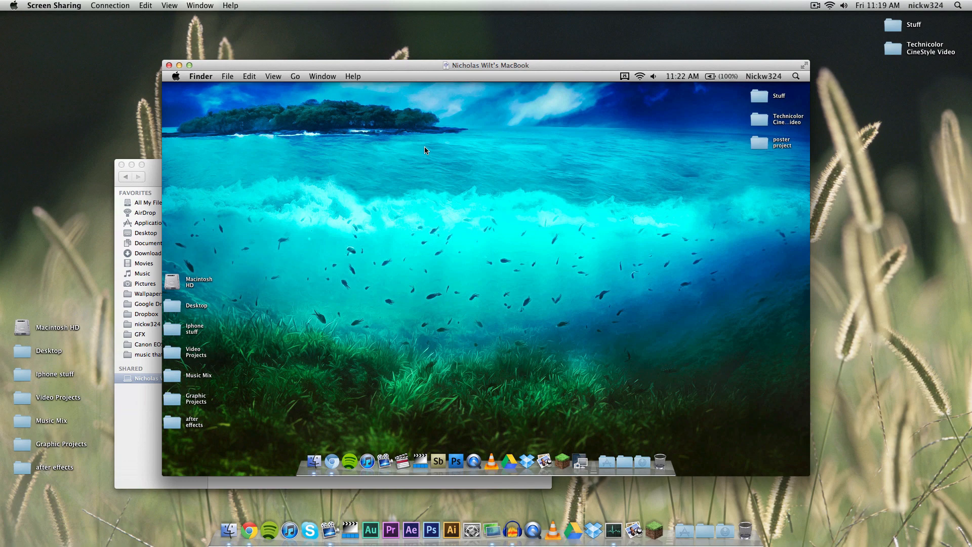
{"action": "mouse_move", "coordinate": [175, 75]}
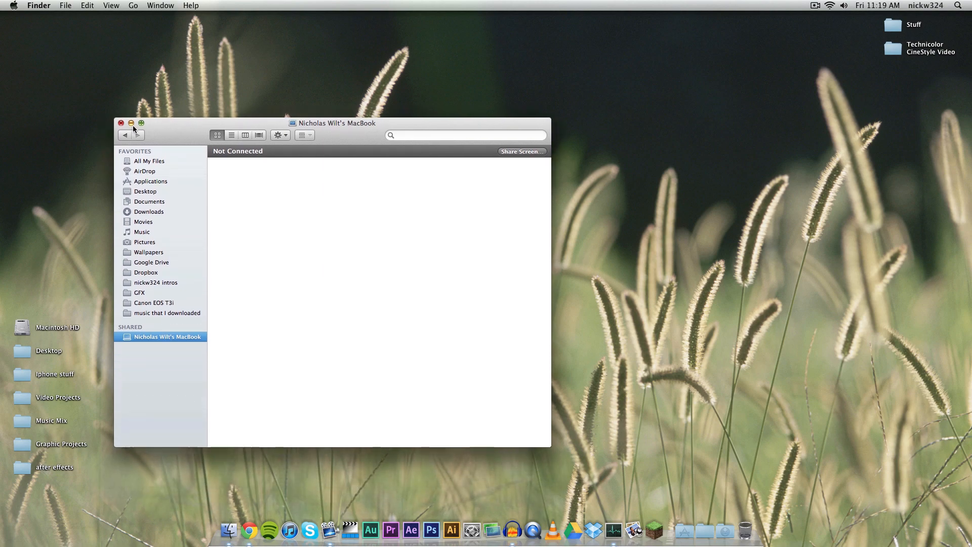
Close the leftover Finder window, leaving the plain iMac desktop
{"action": "left_click", "coordinate": [121, 122]}
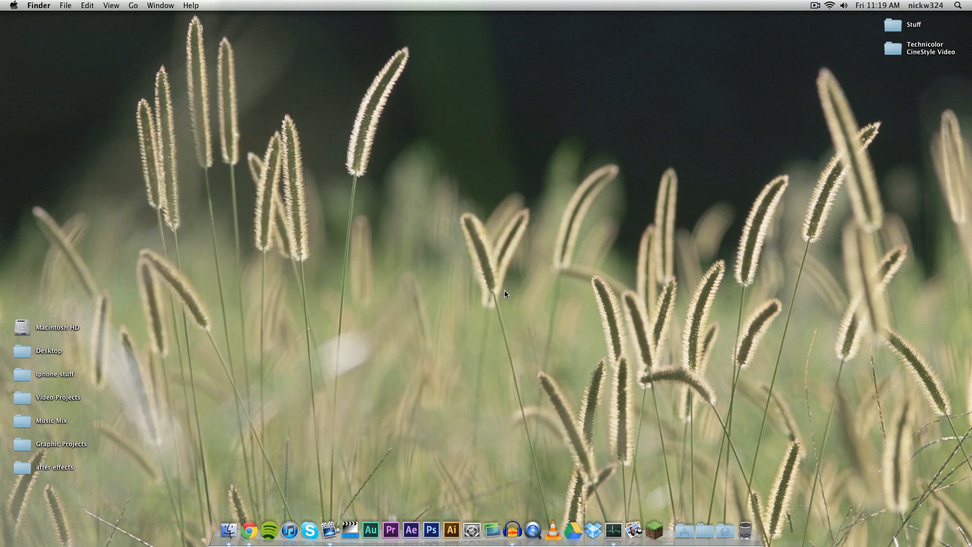